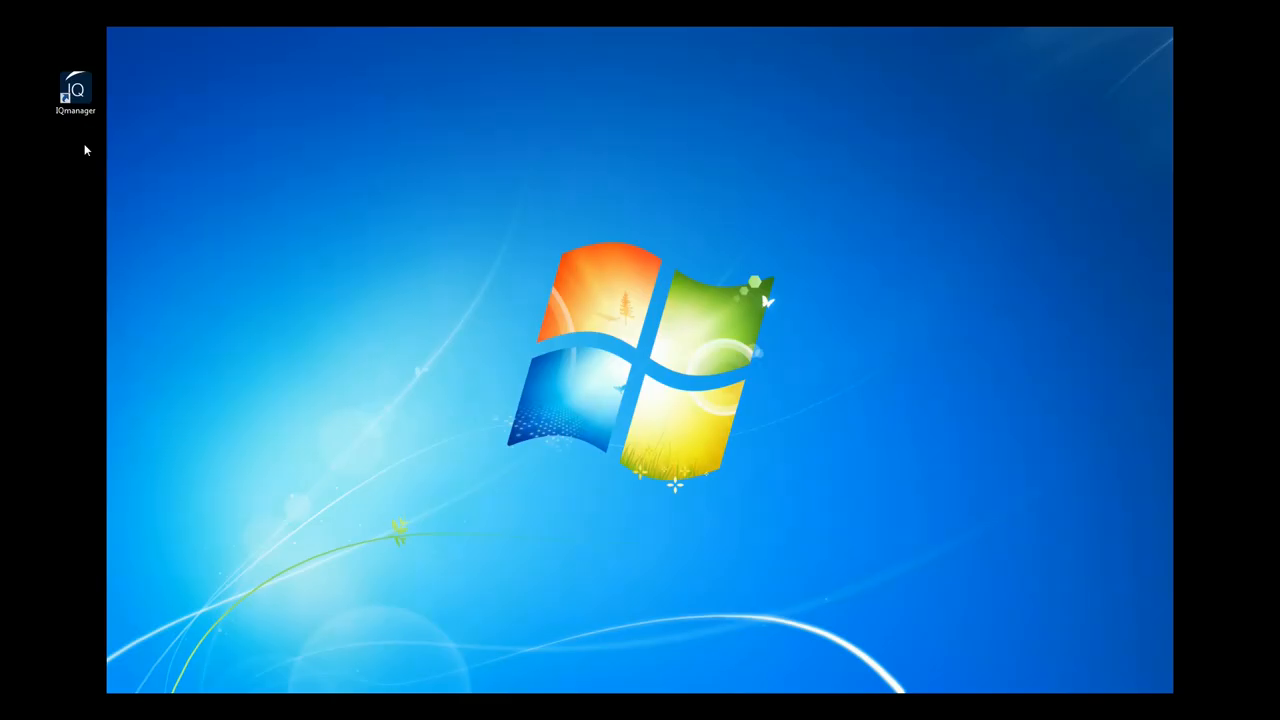
# Step: Launch IQmanager from the desktop and start a new patient record
pyautogui.click(76, 90)
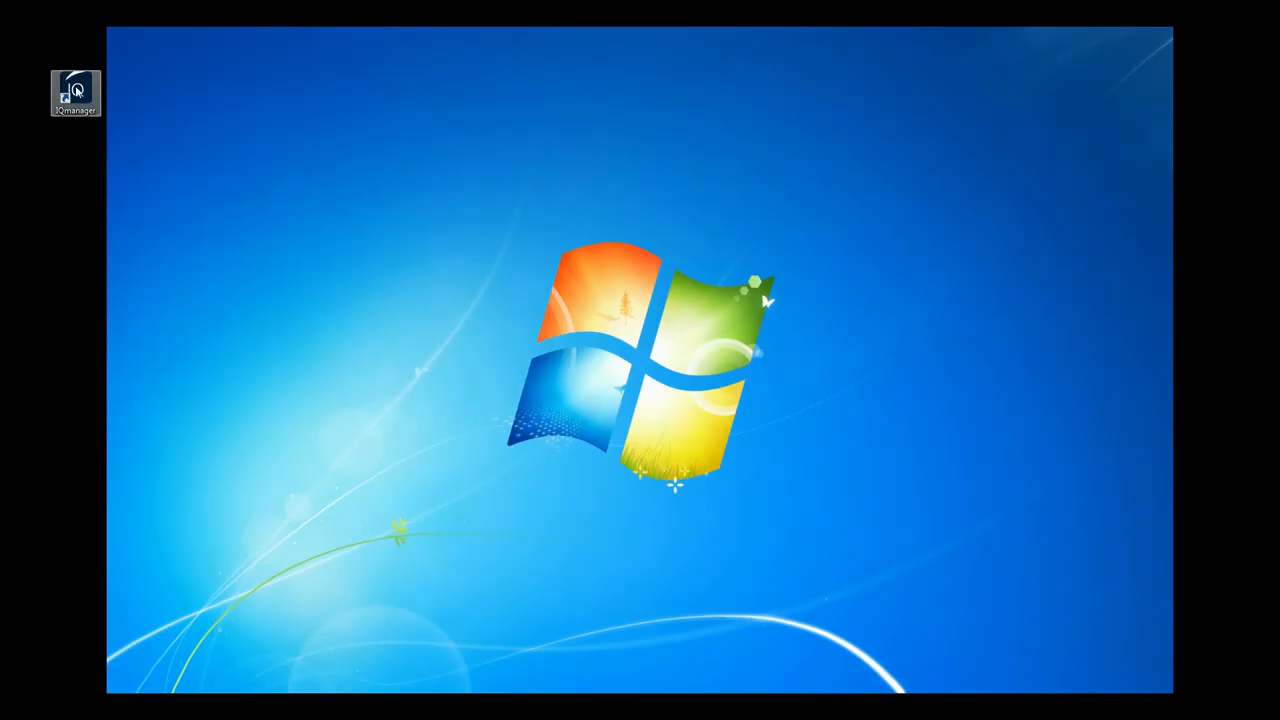
pyautogui.doubleClick(76, 92)
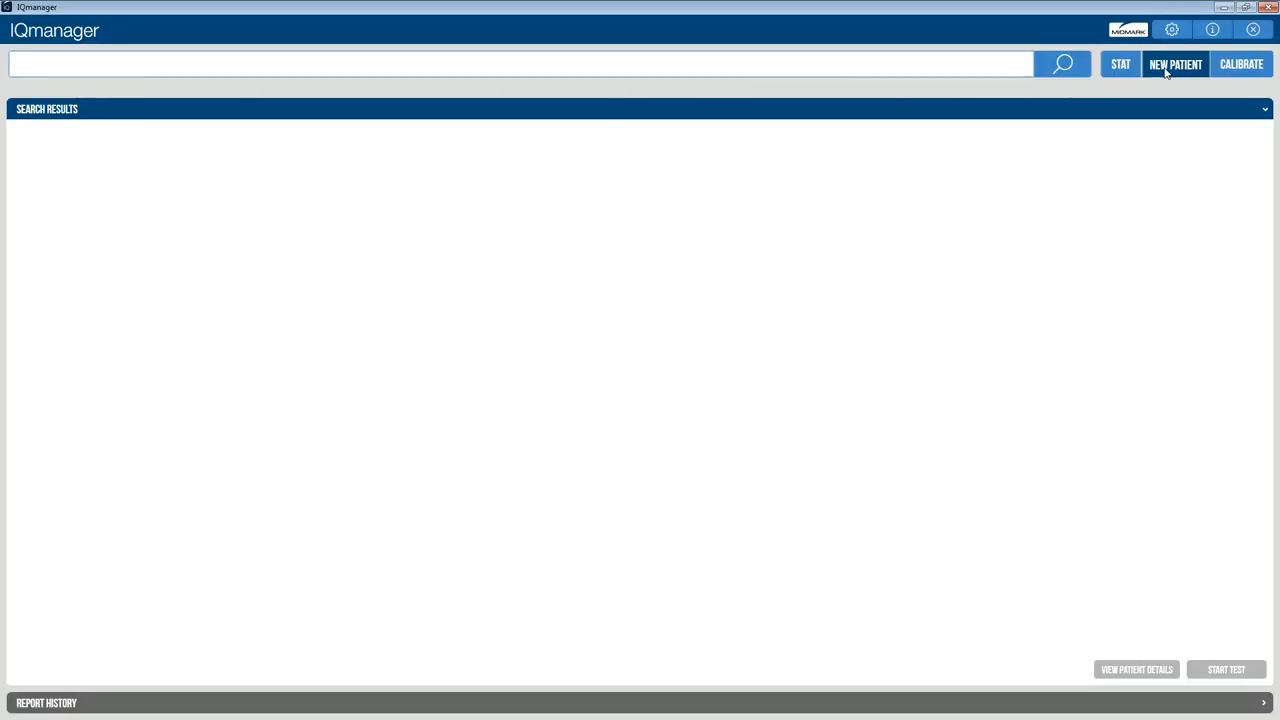
pyautogui.click(1176, 64)
pyautogui.write('M')
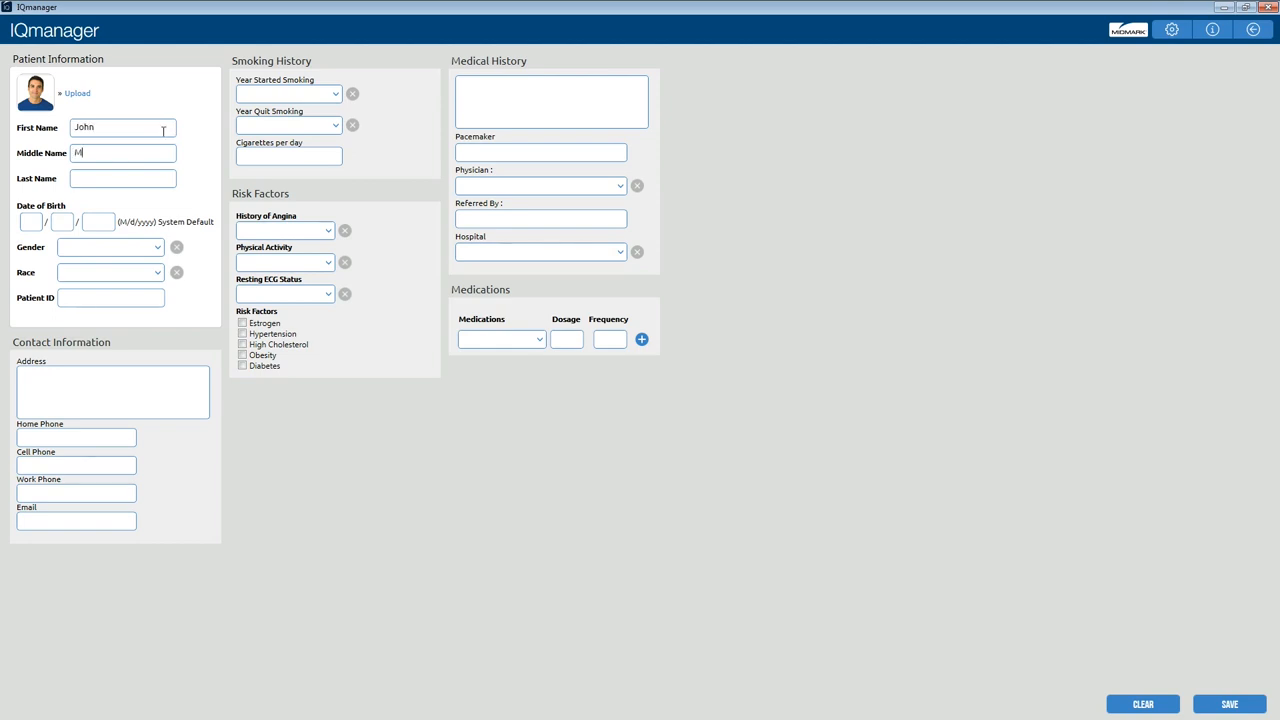
# Step: Enter John M Smith, born 08/08/1968, Male, Caucasian, with patient ID 0010586
pyautogui.write('Smith')
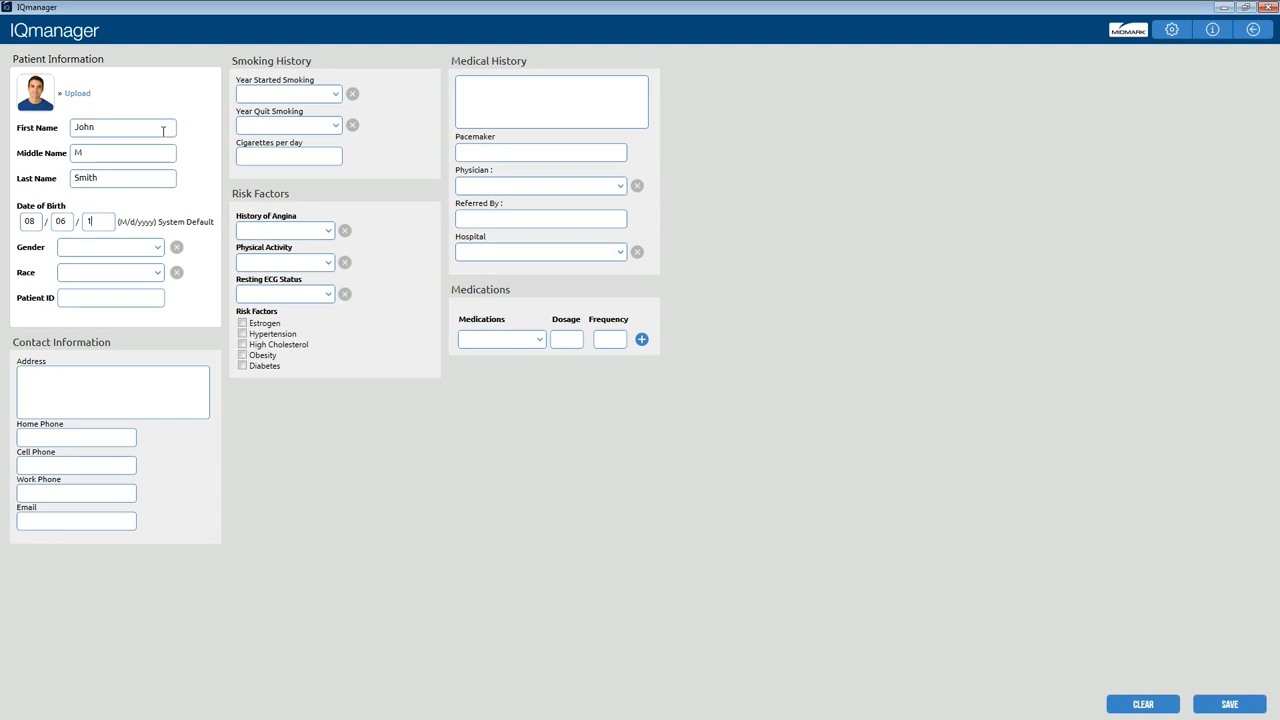
pyautogui.write('1968')
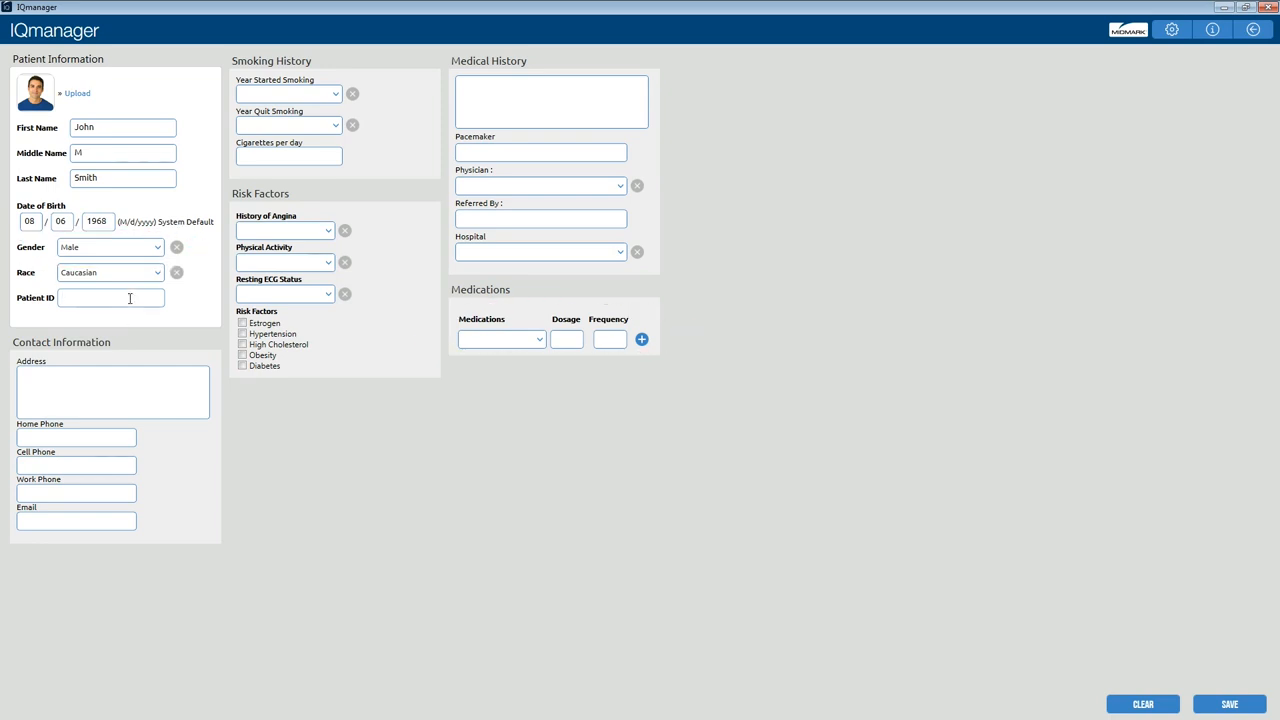
pyautogui.write('0')
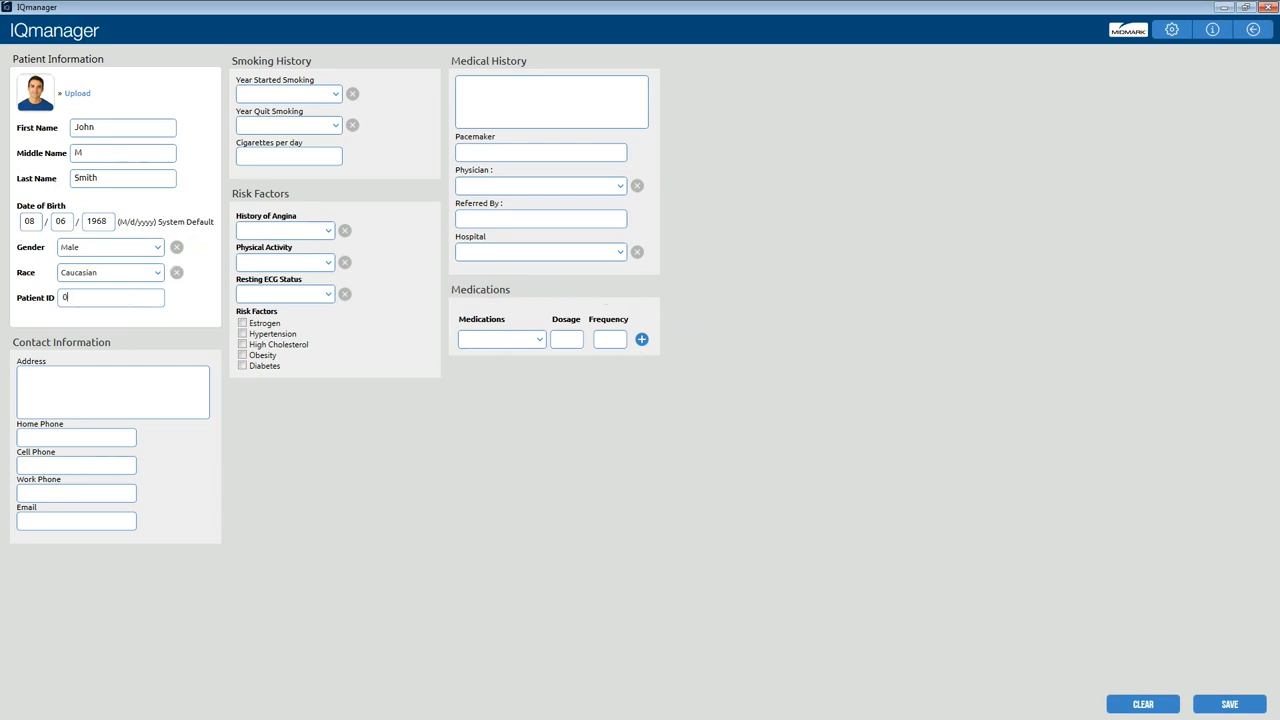
pyautogui.write('001058')
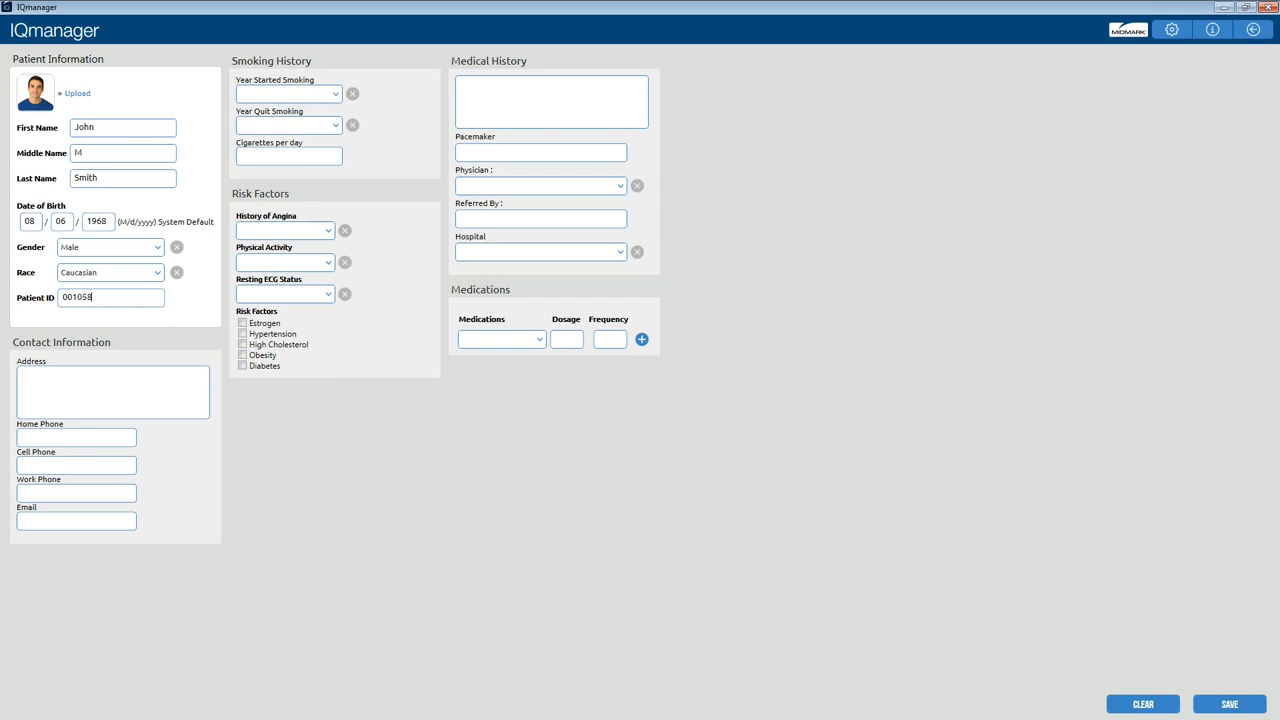
pyautogui.write('6')
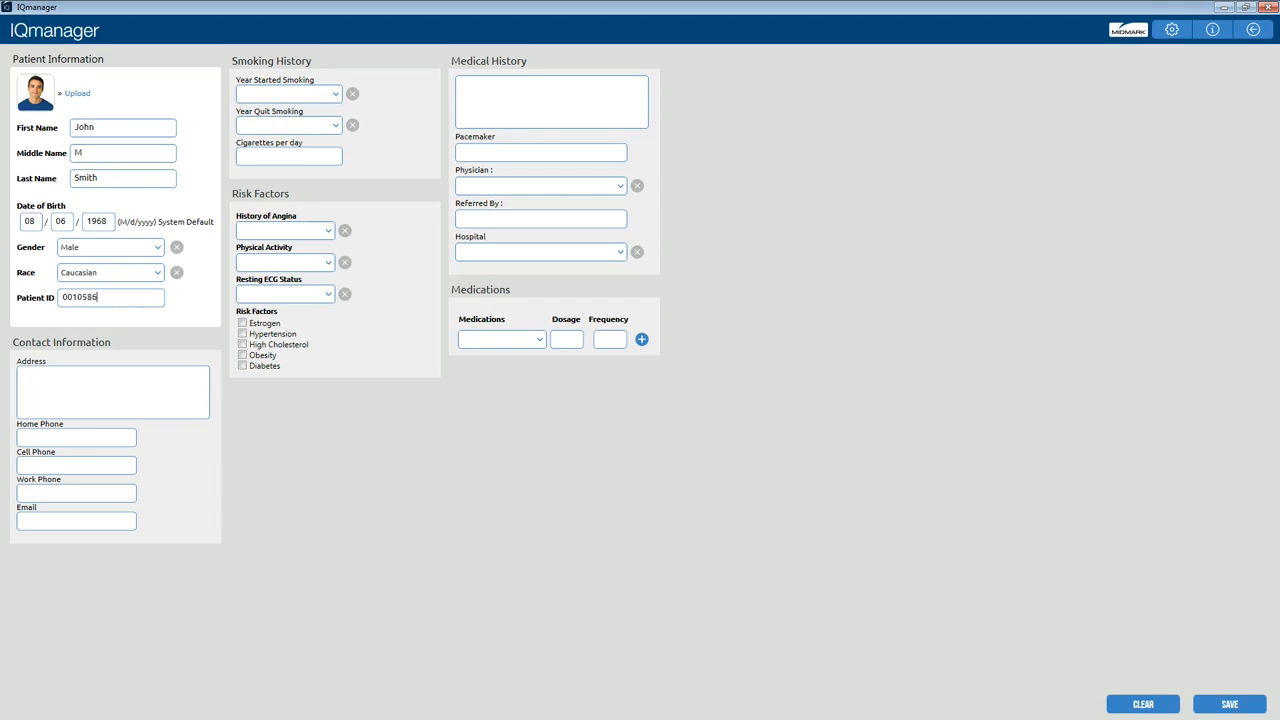